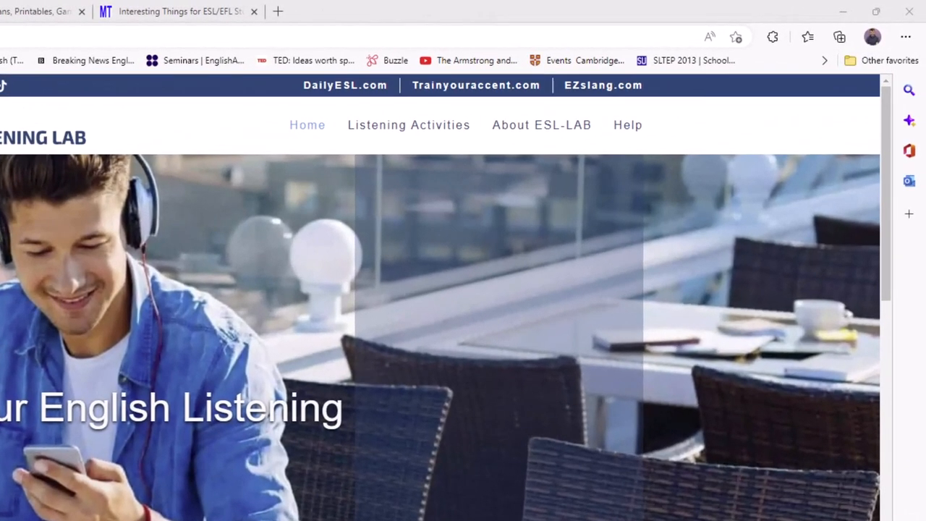
Show the Listening Activities category list from the top navigation
click(408, 125)
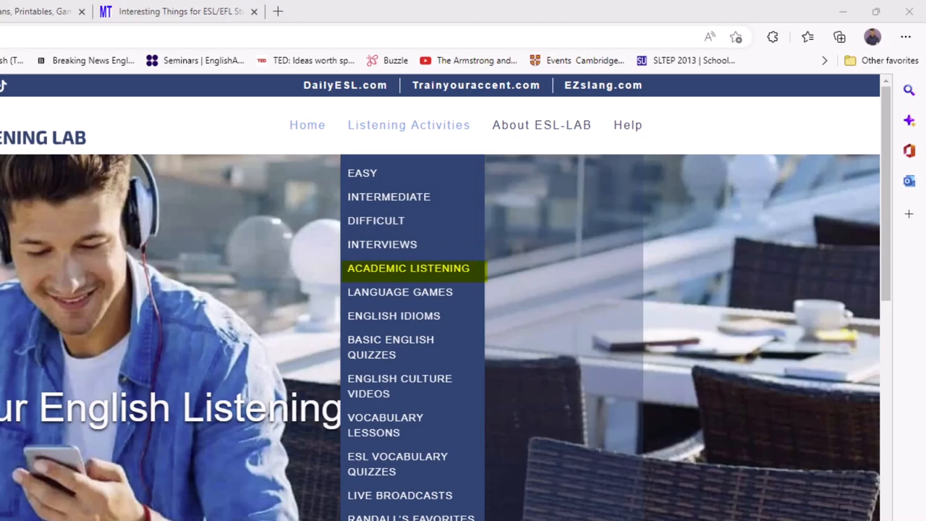
Go to Academic Listening quizzes and reach the intermediate Career Search quiz
click(409, 268)
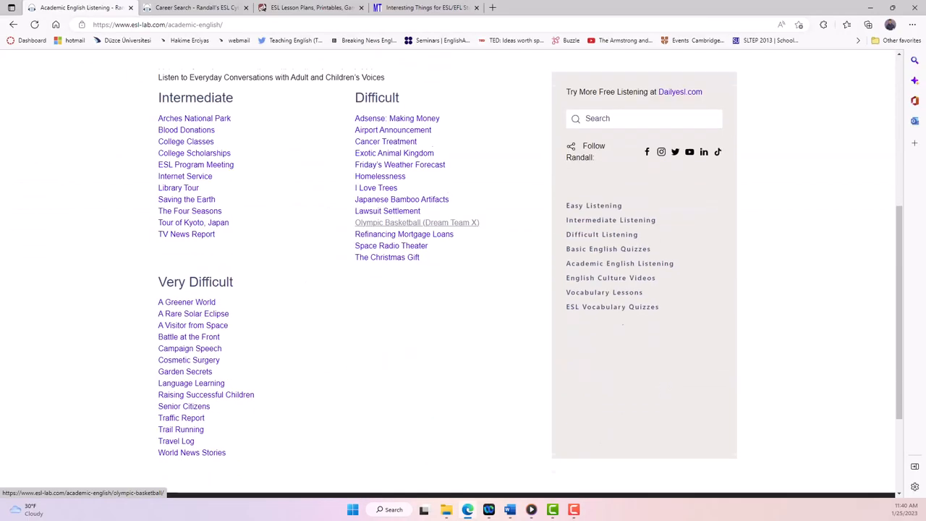
scroll(down, 3)
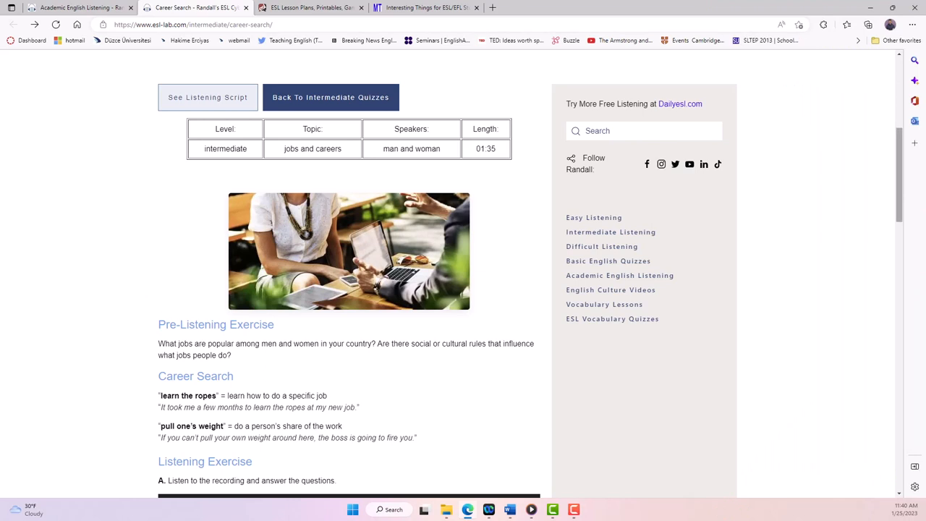
Play about ten seconds of the Career Search recording in the Listening Exercise, then pause it
scroll(down, 3)
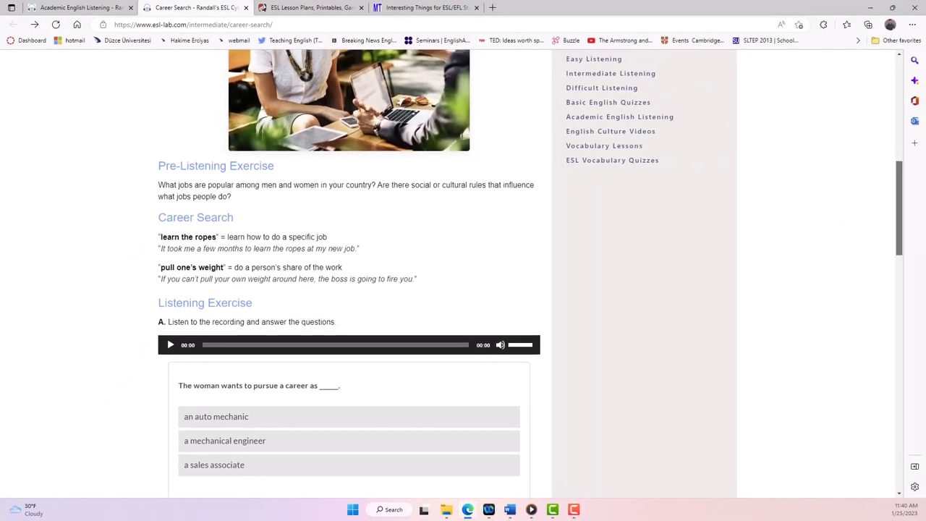
scroll(down, 3)
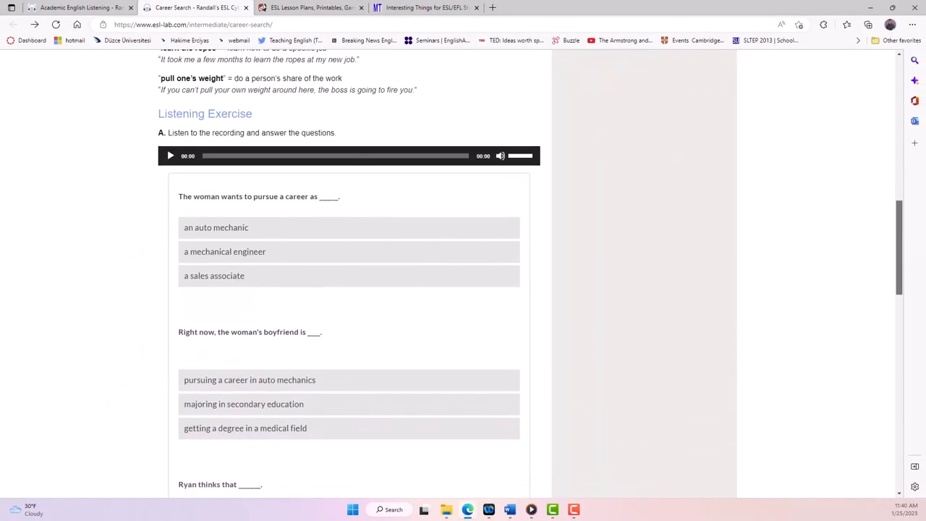
scroll(down, 3)
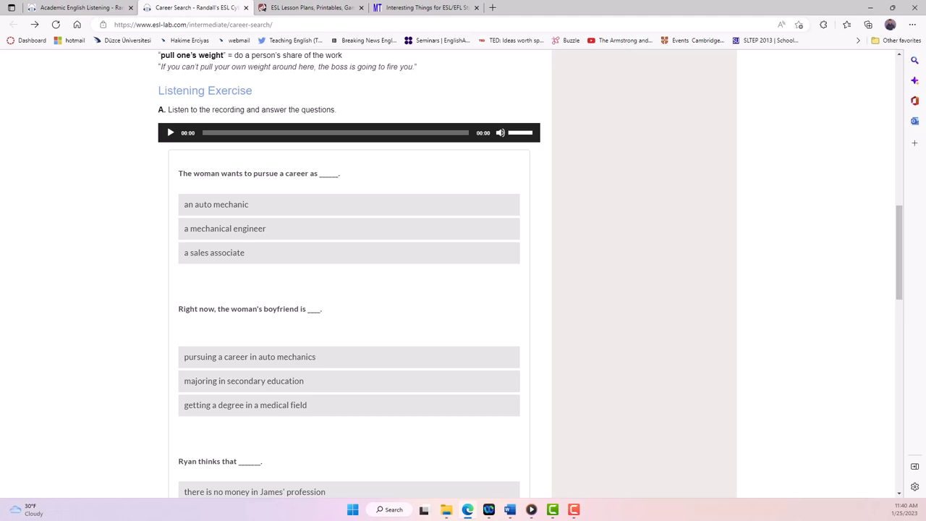
click(171, 133)
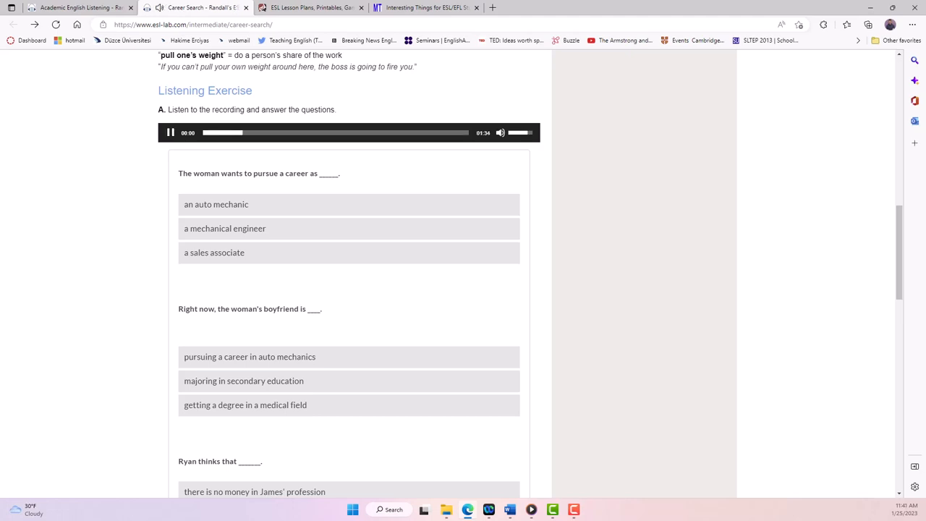
click(170, 133)
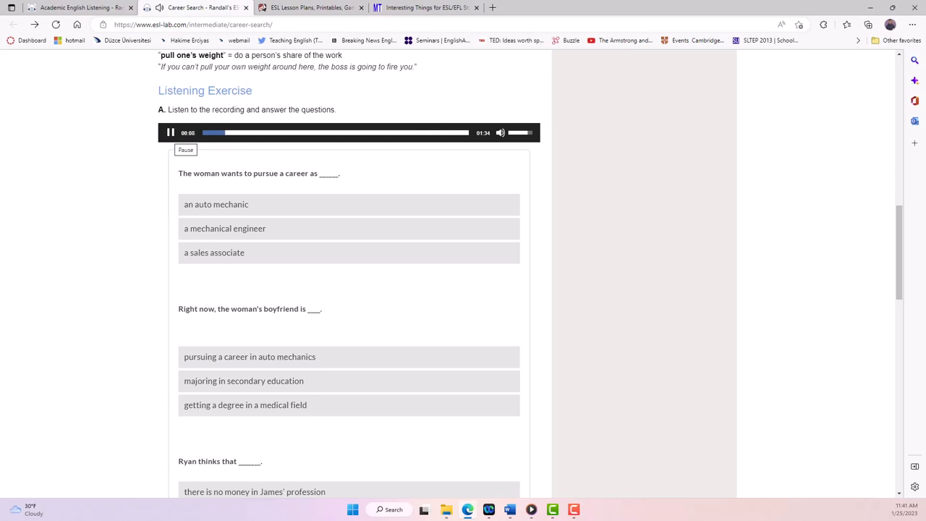
click(171, 133)
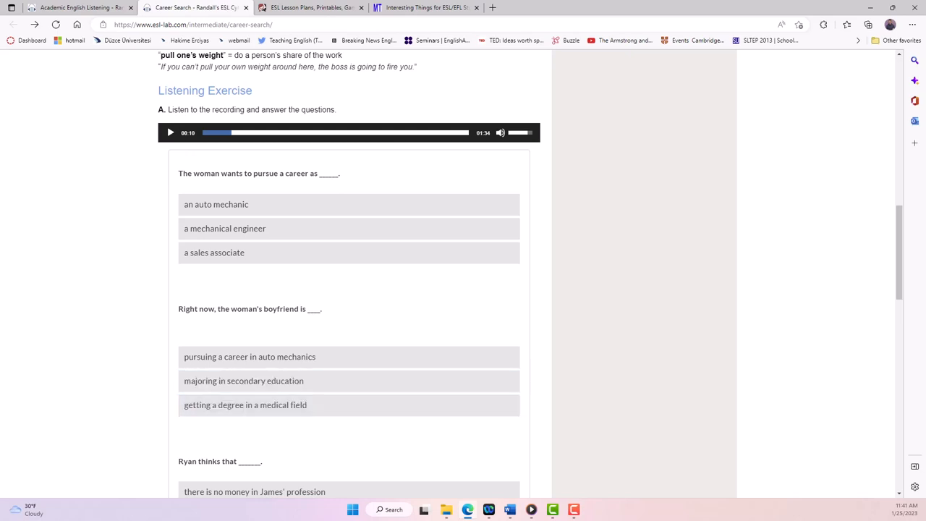
scroll(down, 3)
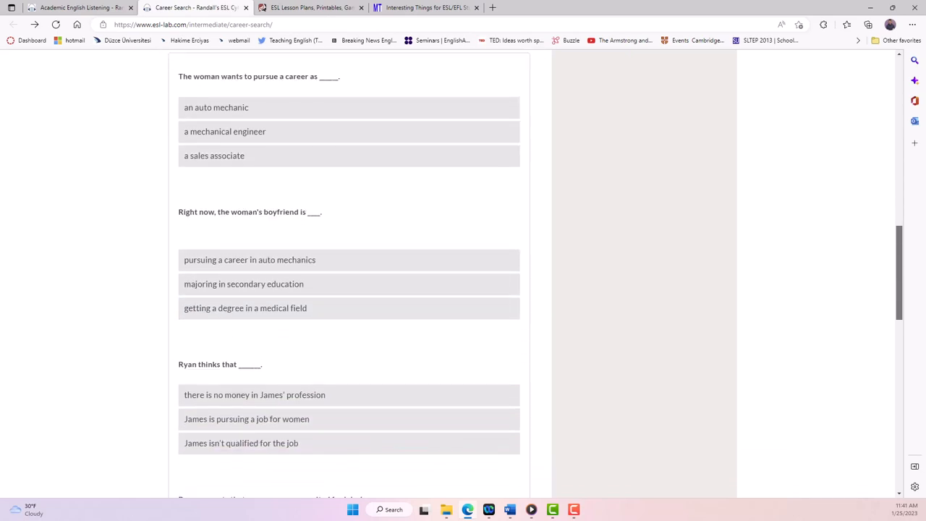
scroll(down, 3)
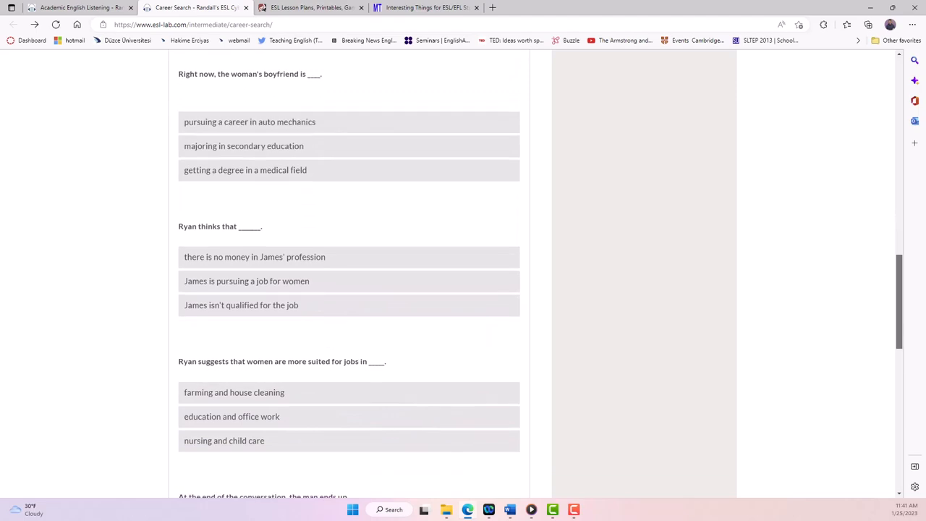
scroll(down, 3)
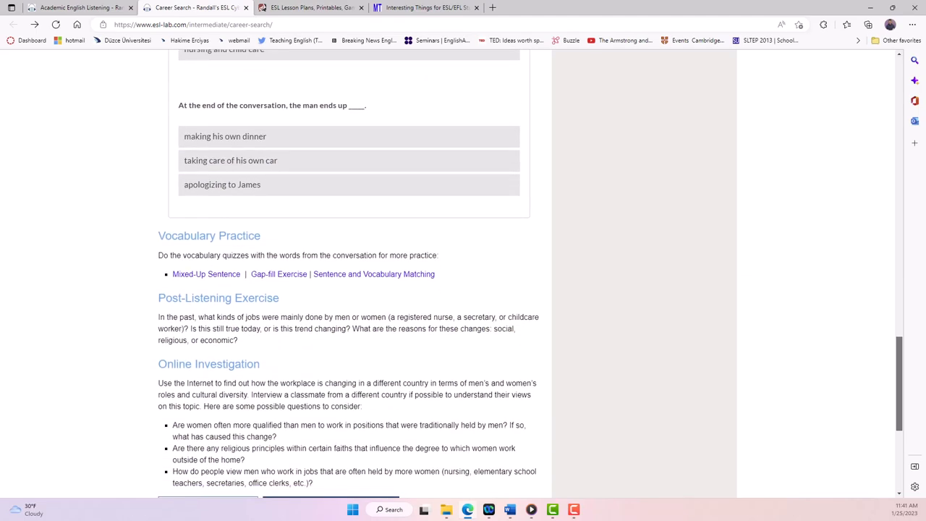
scroll(down, 3)
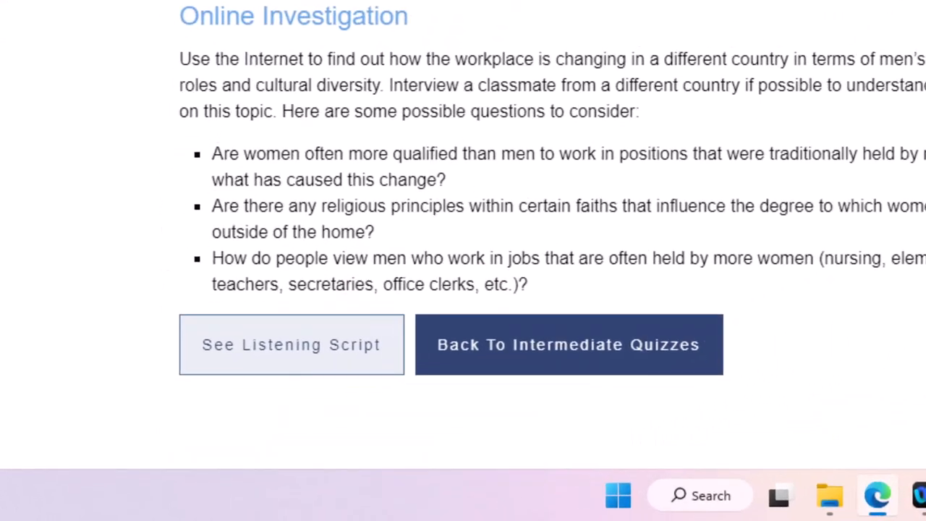
View the Career Search listening script via See Listening Script
click(291, 345)
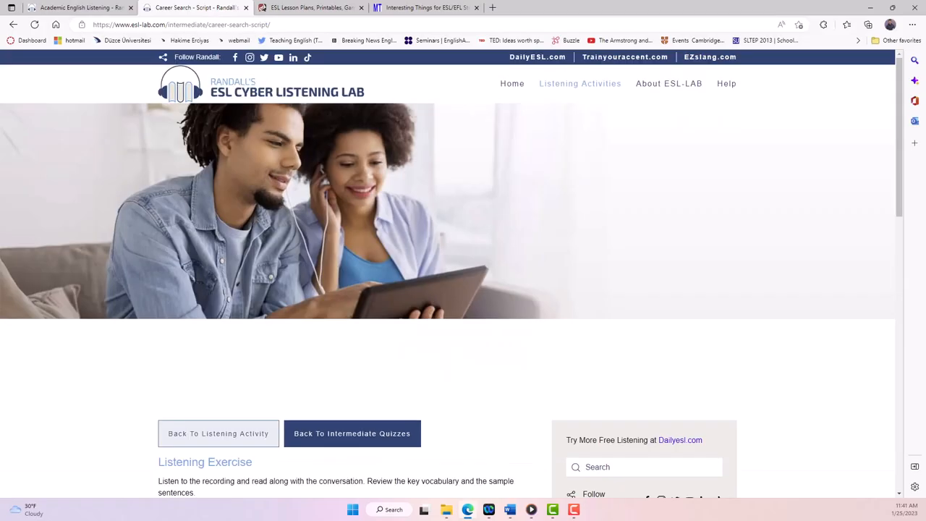
scroll(down, 3)
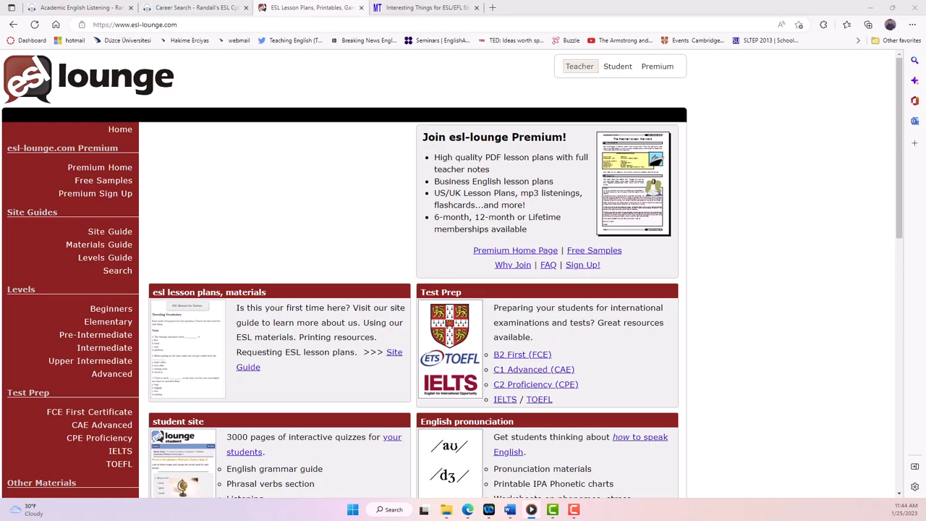
Go to Songs under Other Materials to reach the ESL Lounge Song Lyrics page
scroll(down, 3)
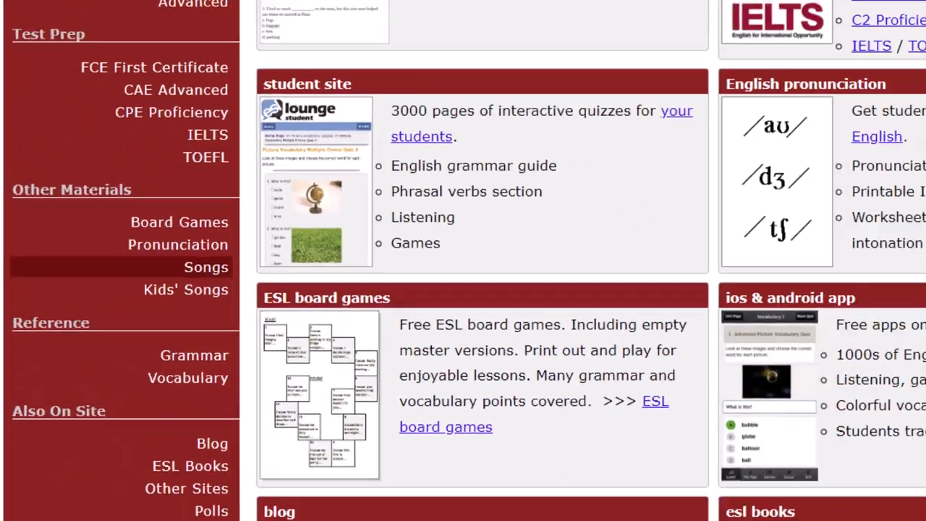
click(206, 267)
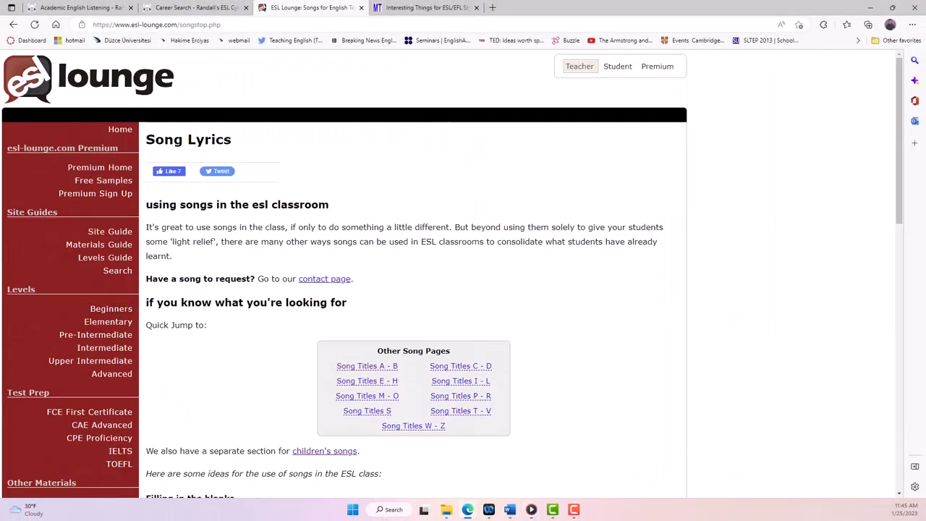
scroll(down, 3)
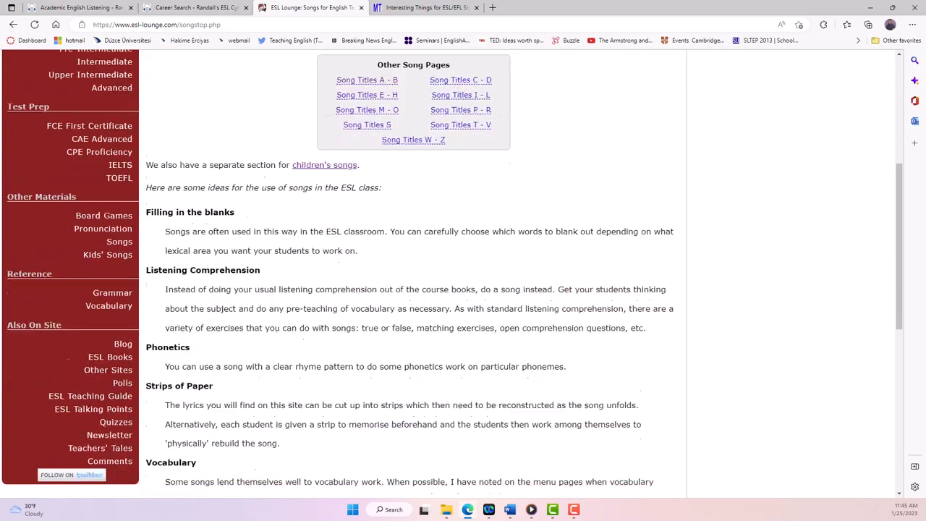
Browse the Song Titles E - H list from the Other Song Pages box
click(367, 95)
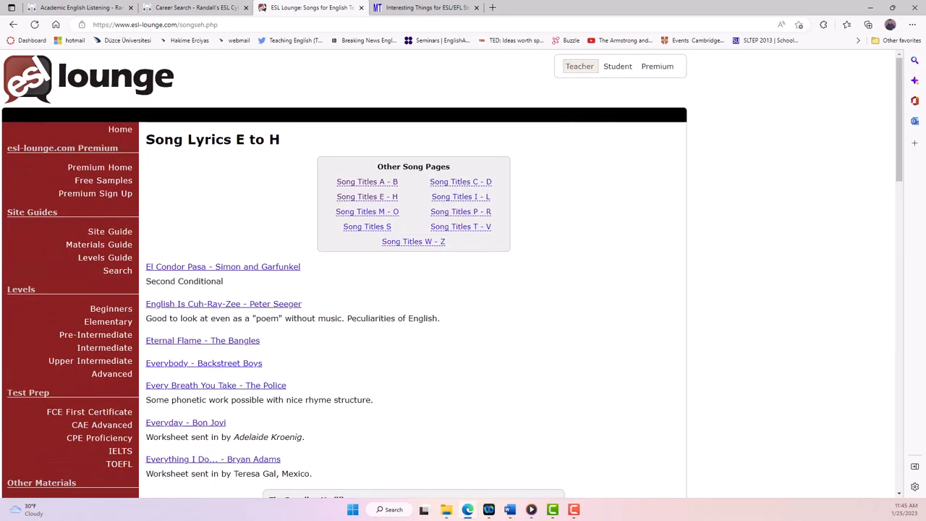
scroll(down, 3)
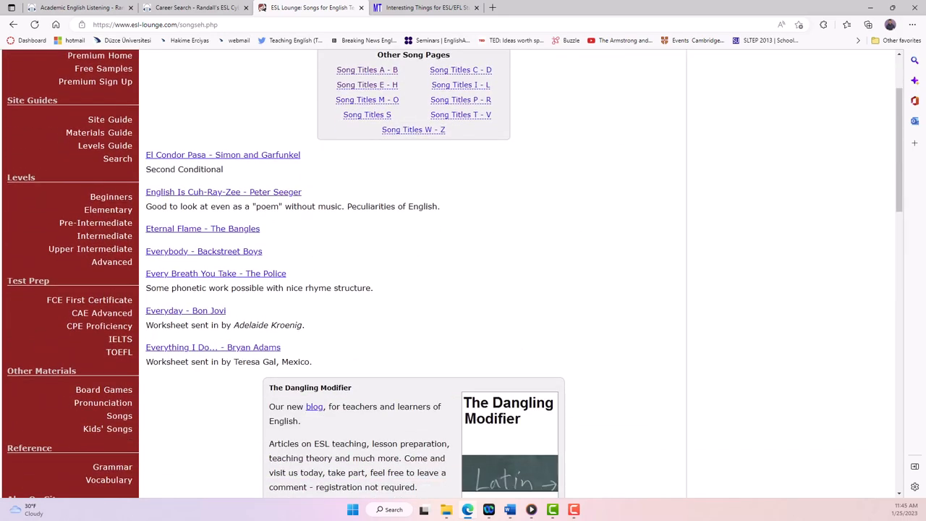
scroll(down, 3)
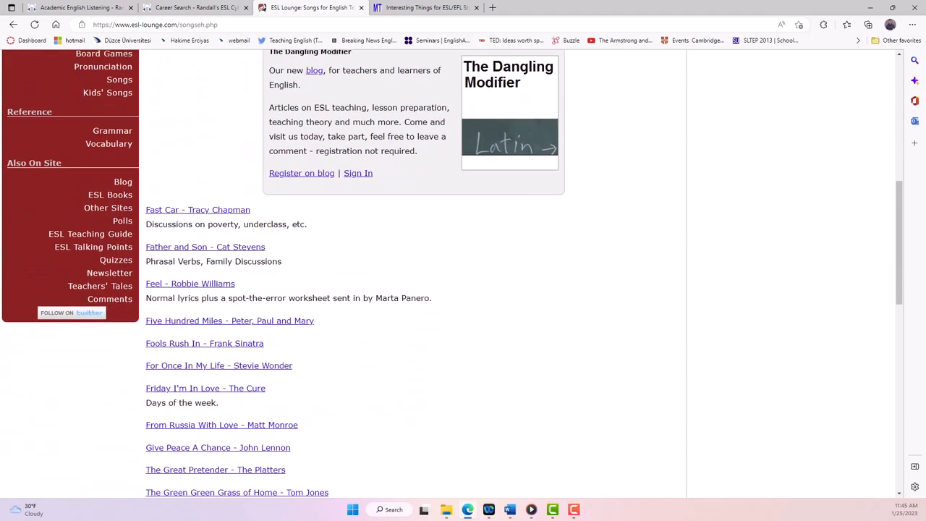
scroll(down, 3)
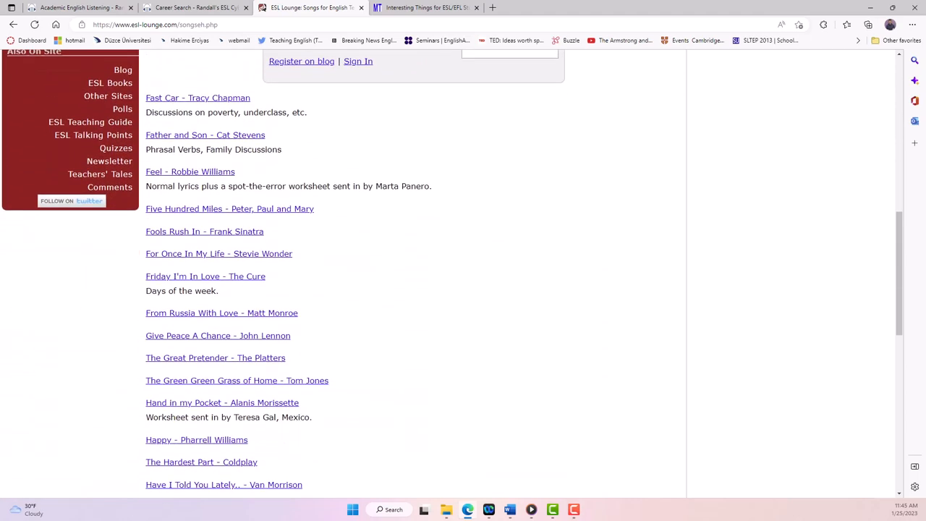
scroll(down, 3)
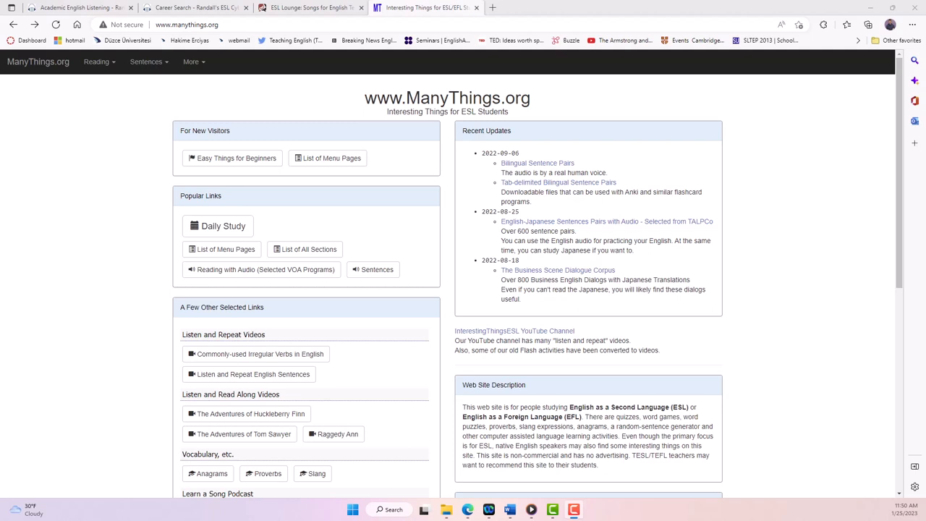
Reach the ManyThings Listening page through List of Menu Pages
click(332, 158)
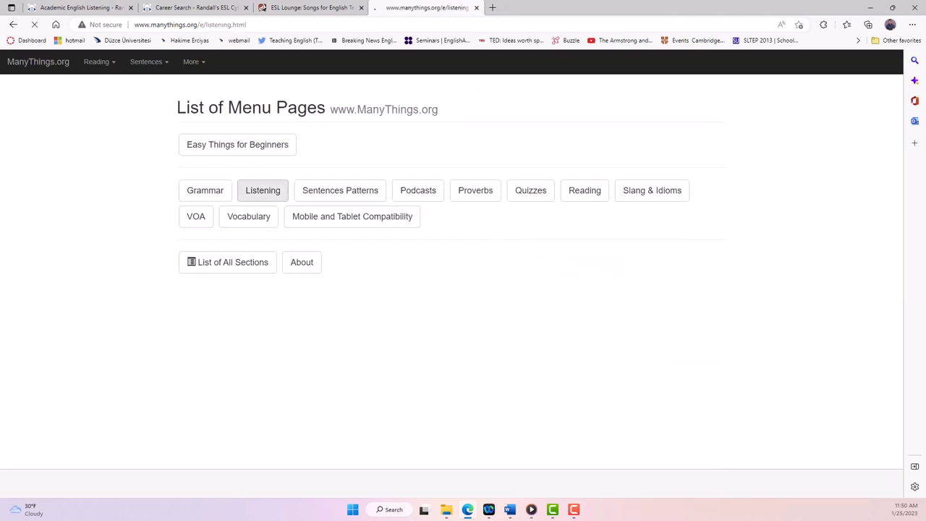
click(263, 191)
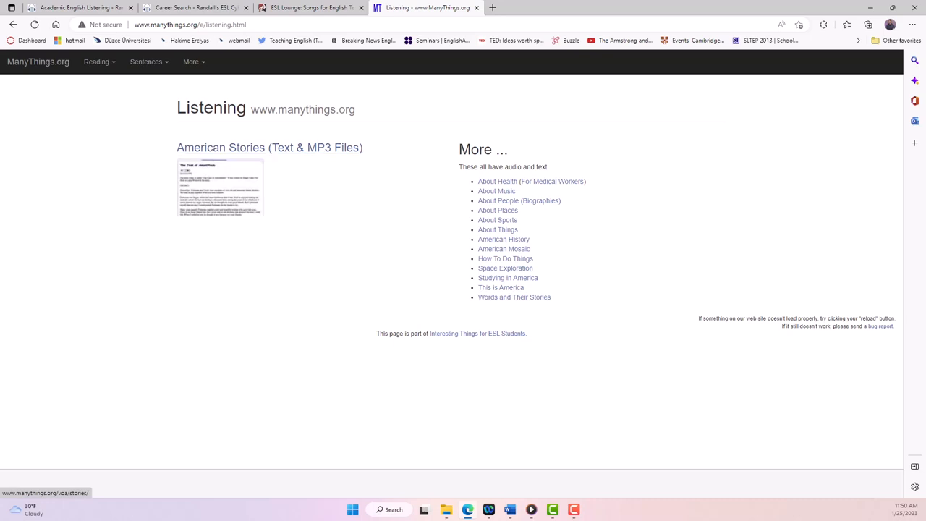
Browse the About Places VOA audio list, then return to the ManyThings home page
click(498, 210)
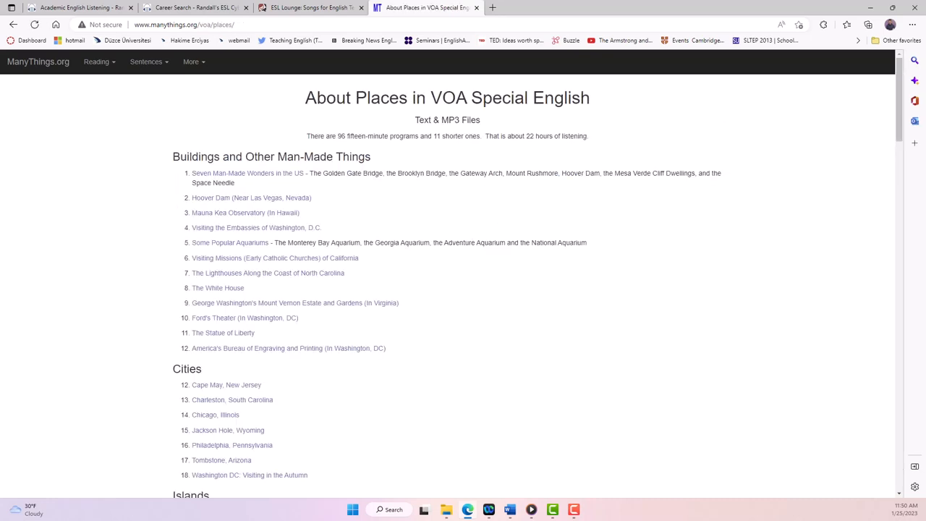
scroll(down, 3)
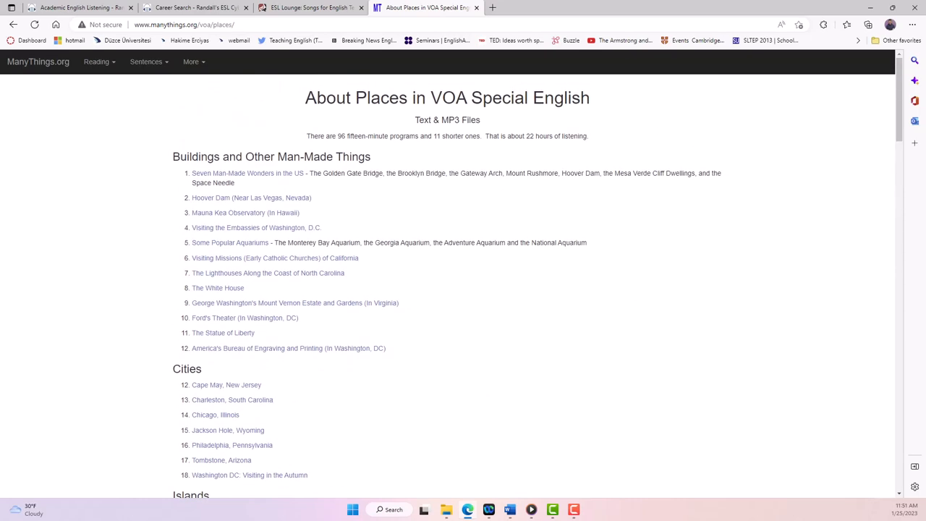
mouse_move(252, 197)
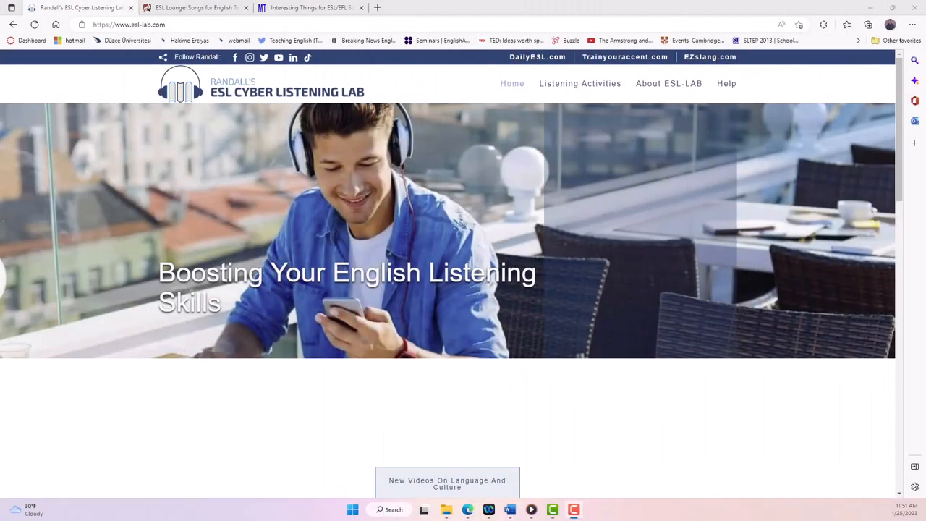
click(311, 7)
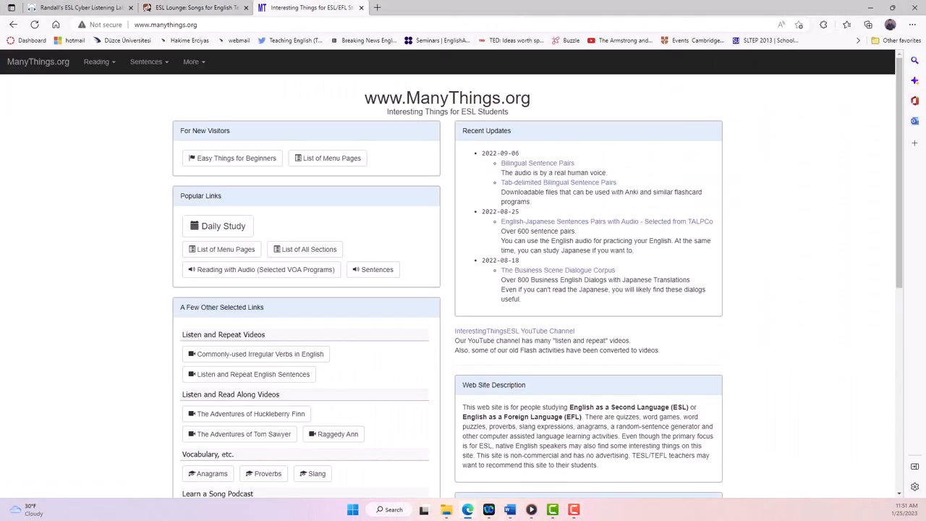